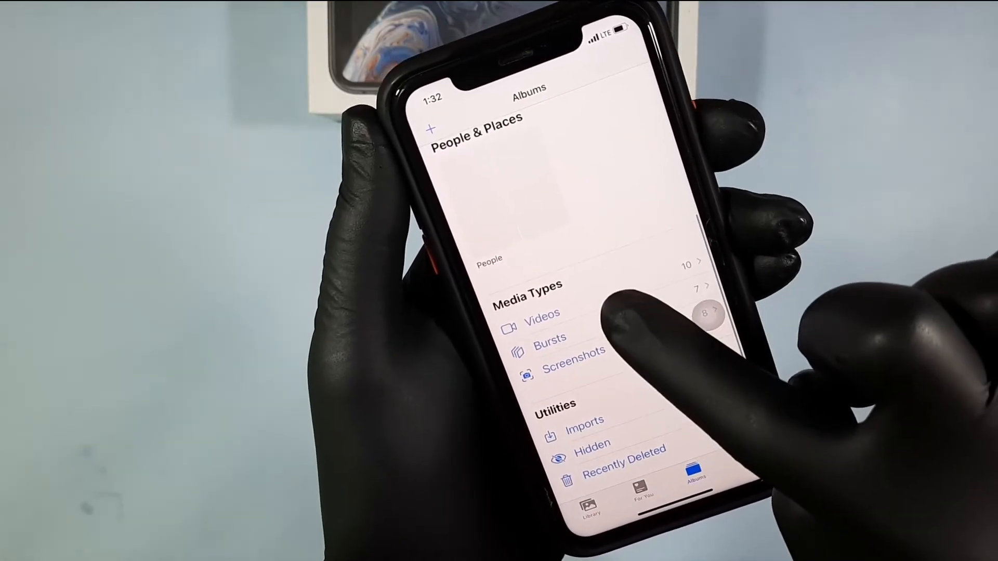
- Share IMG_7320.MOV from the Photos Videos album to Google Drive and upload it
left_click(542, 313)
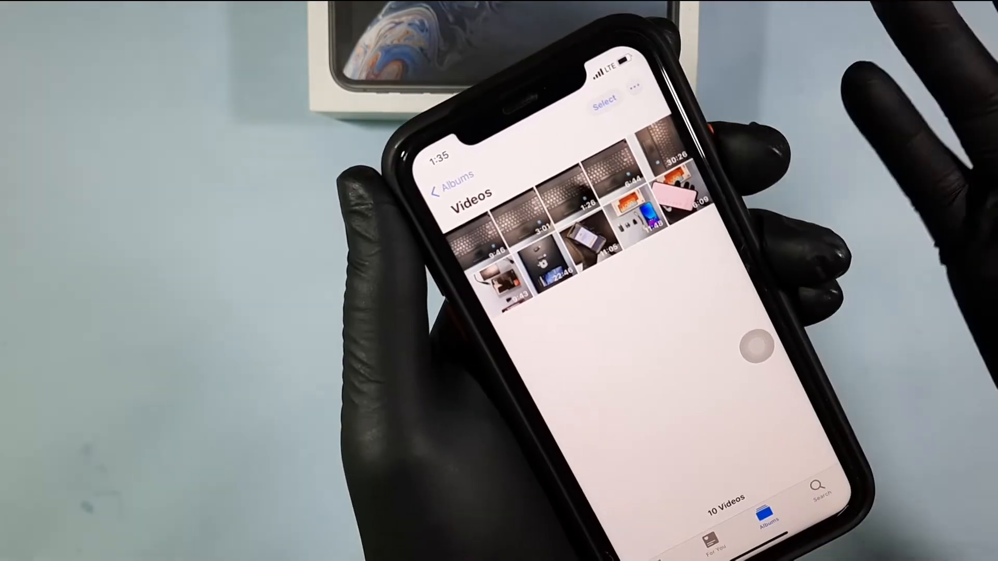
left_click(603, 102)
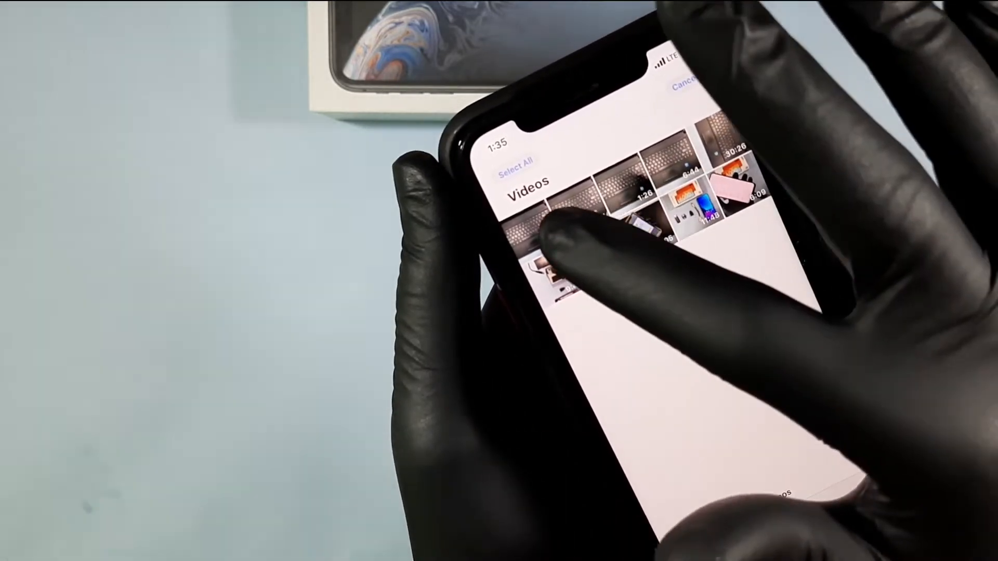
left_click(649, 185)
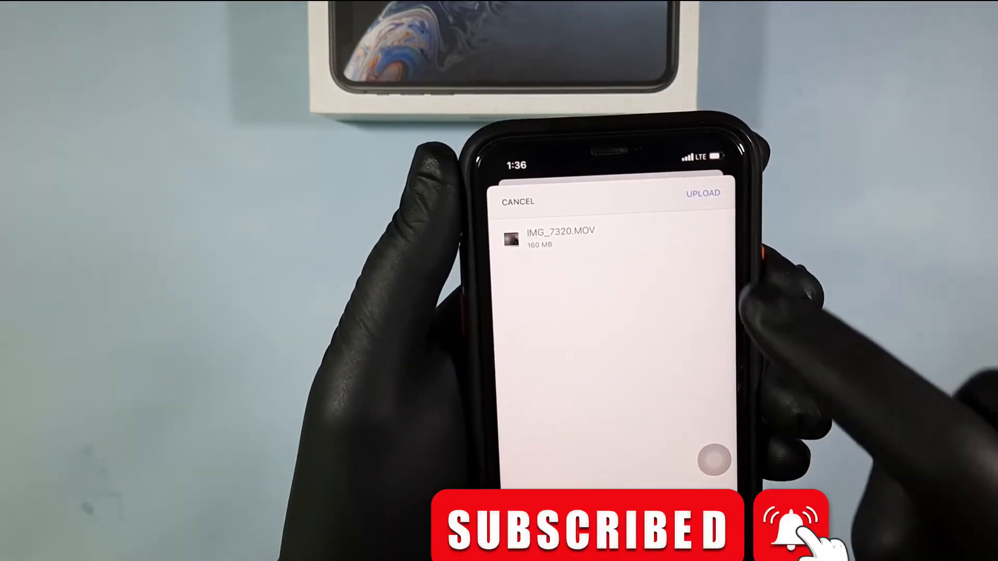
left_click(703, 193)
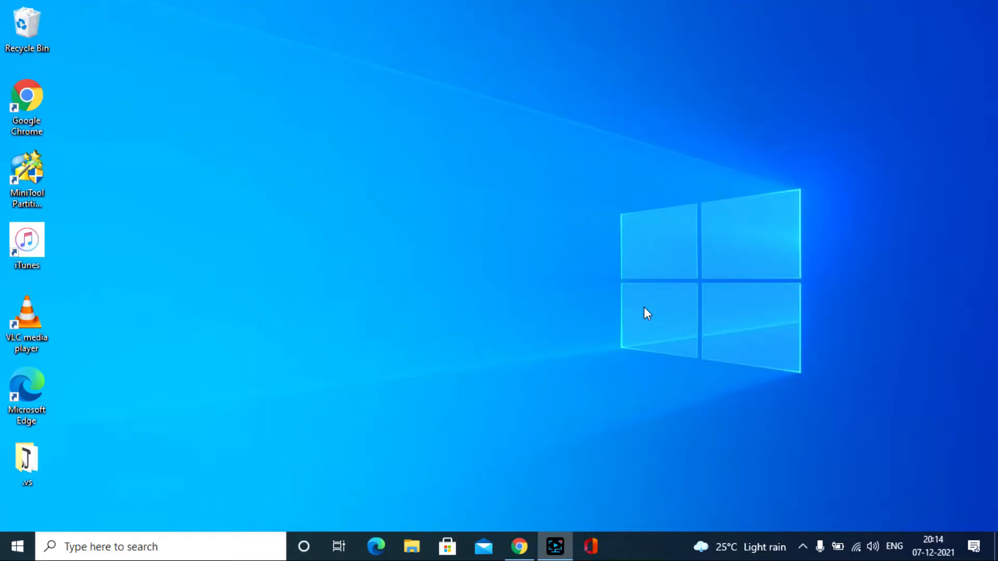
mouse_move(509, 551)
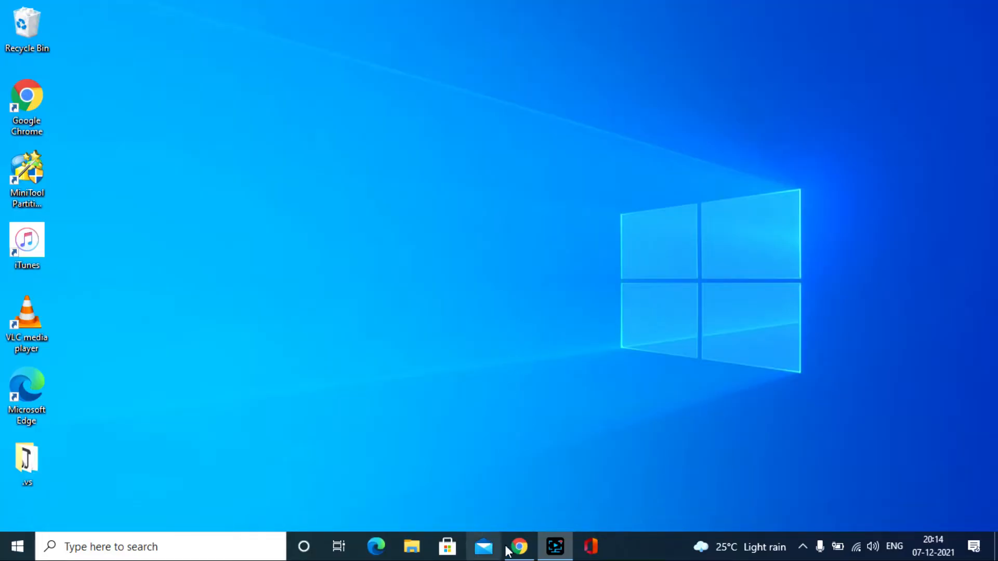
- Open Google Drive from Chrome's Google apps menu and sign in with the password
left_click(518, 546)
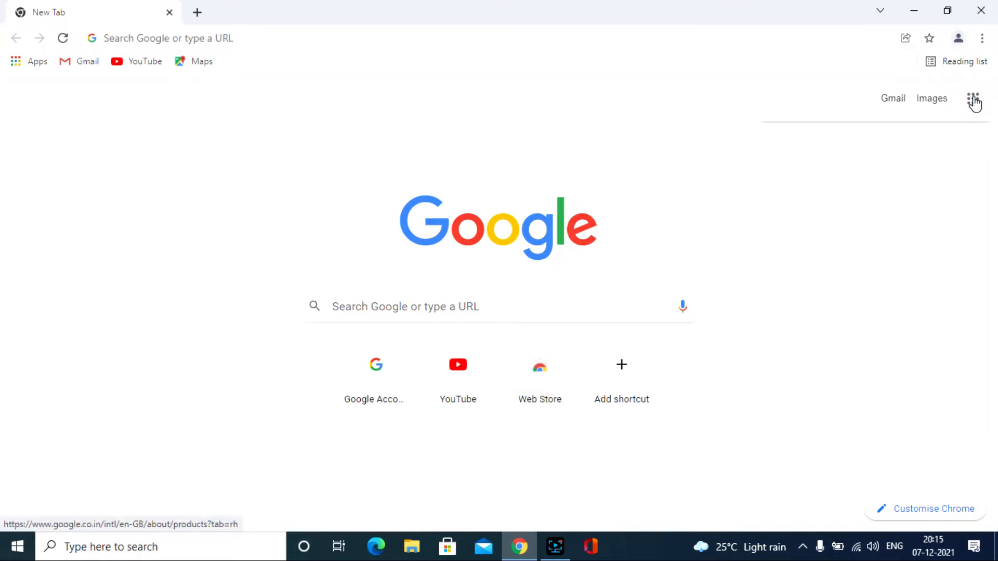
left_click(973, 99)
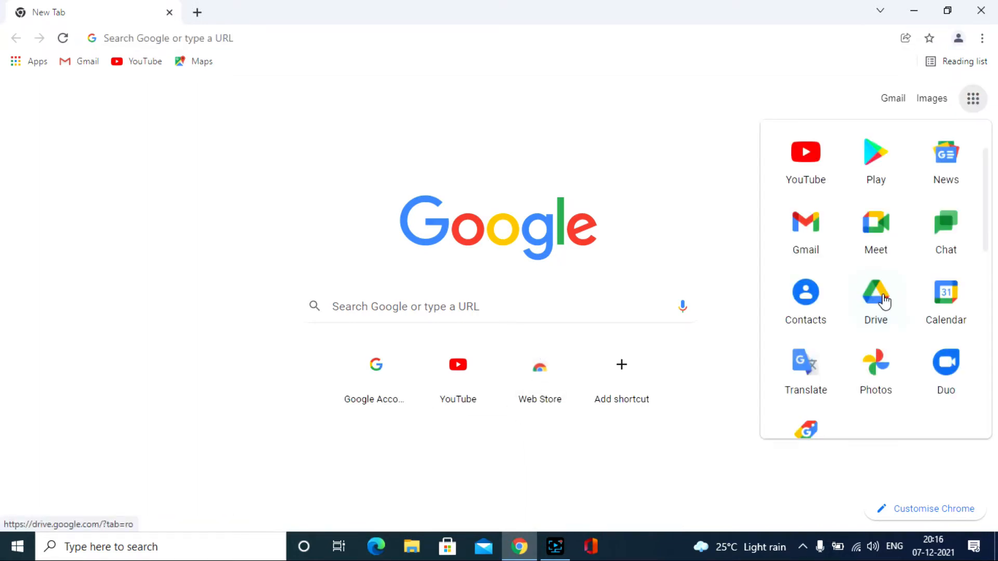
left_click(876, 293)
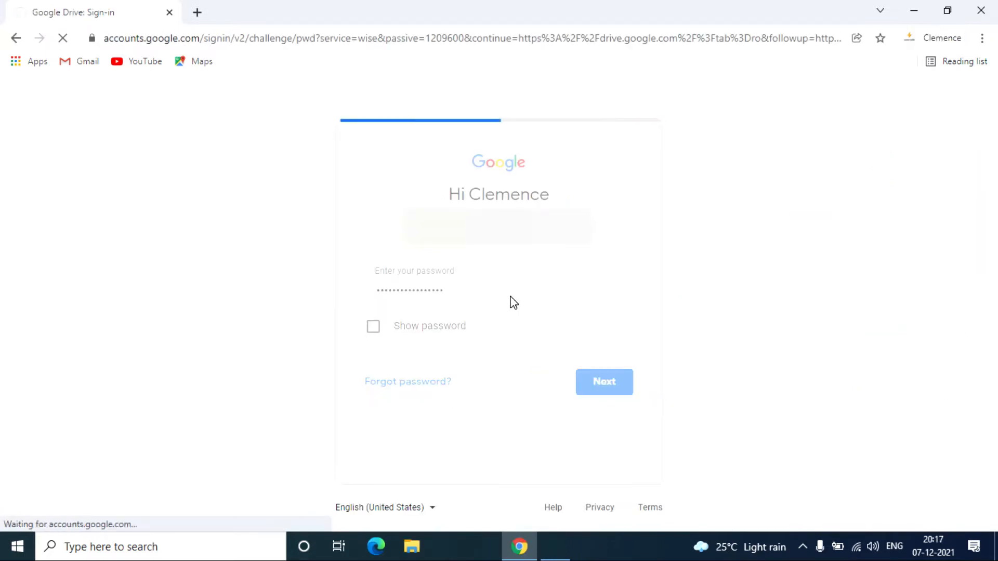
left_click(603, 381)
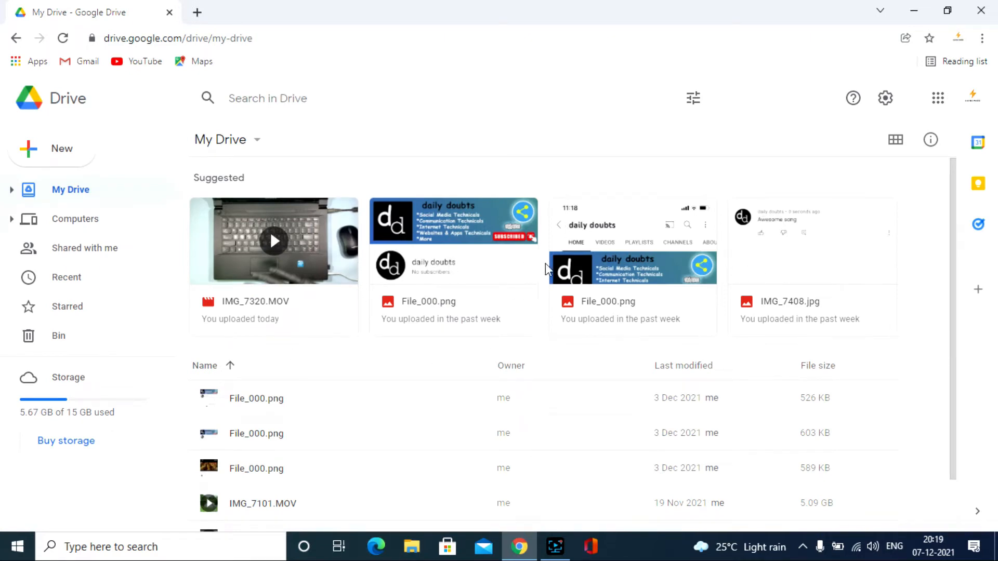
mouse_move(604, 270)
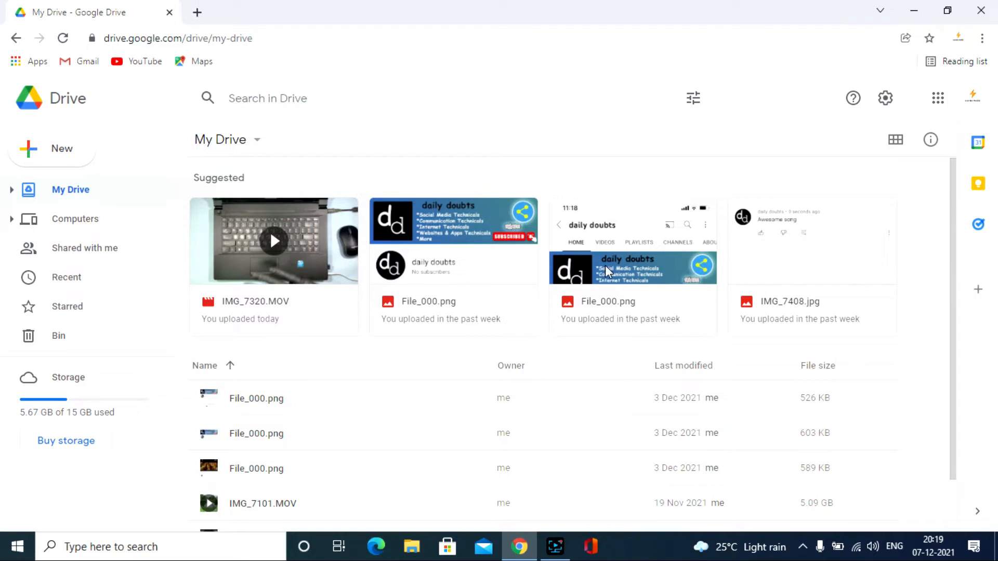
mouse_move(344, 236)
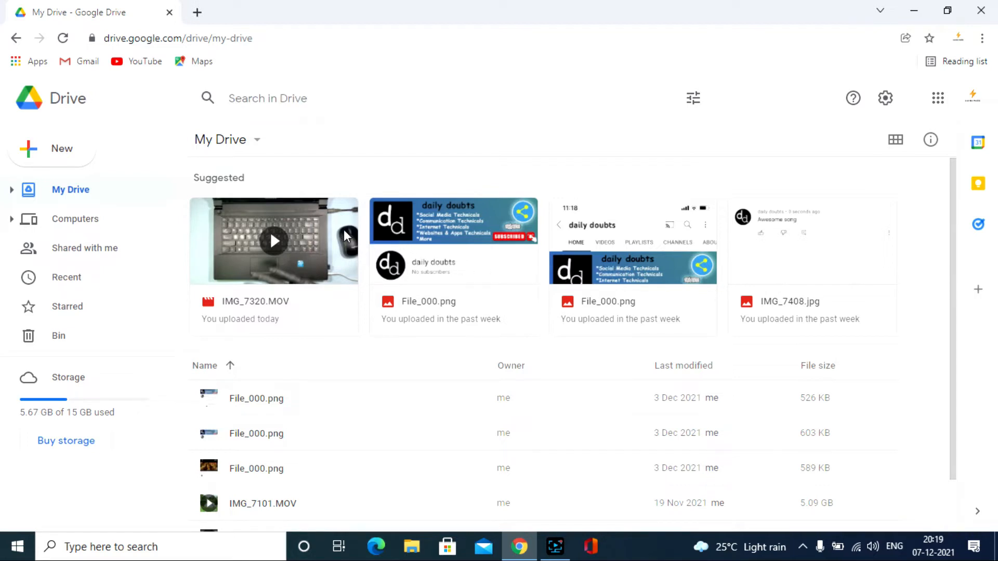
mouse_move(301, 249)
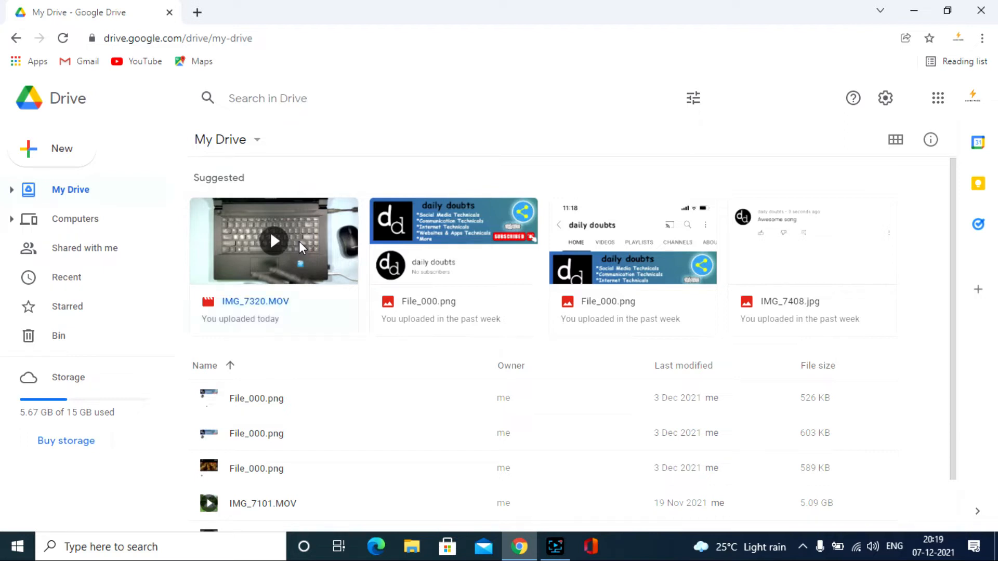
- Download IMG_7320.MOV from Drive's suggested files via the right-click menu
right_click(274, 240)
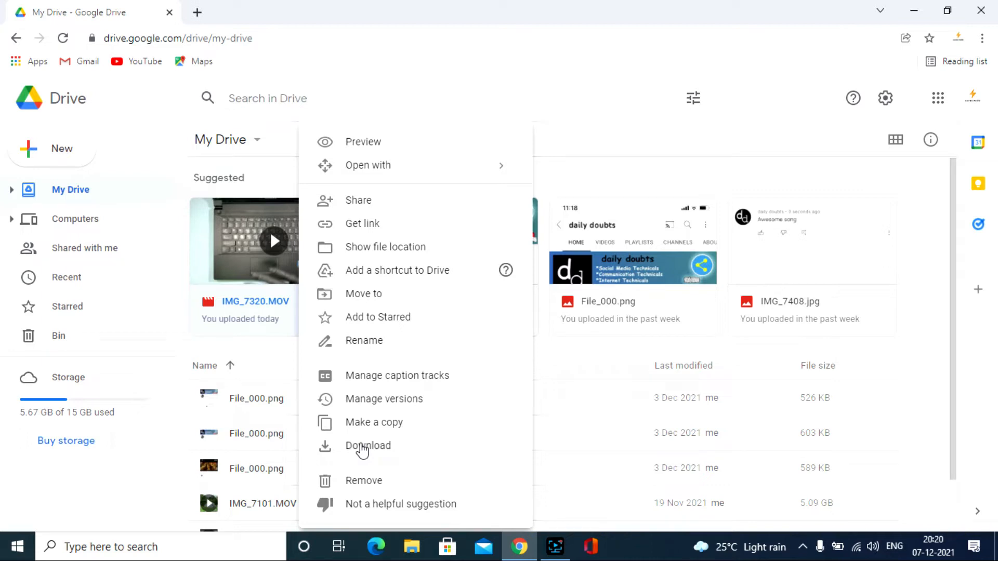
mouse_move(363, 438)
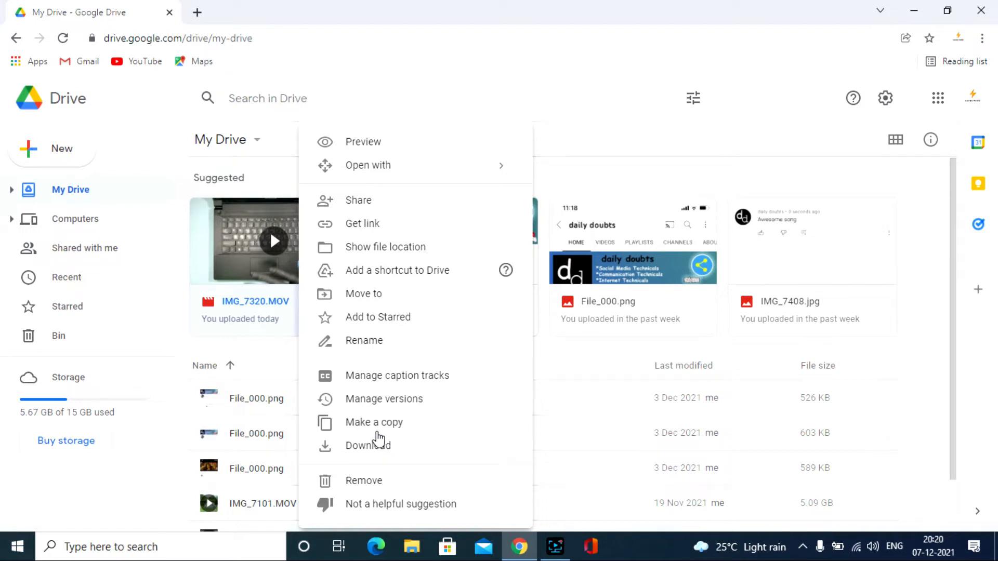
left_click(368, 445)
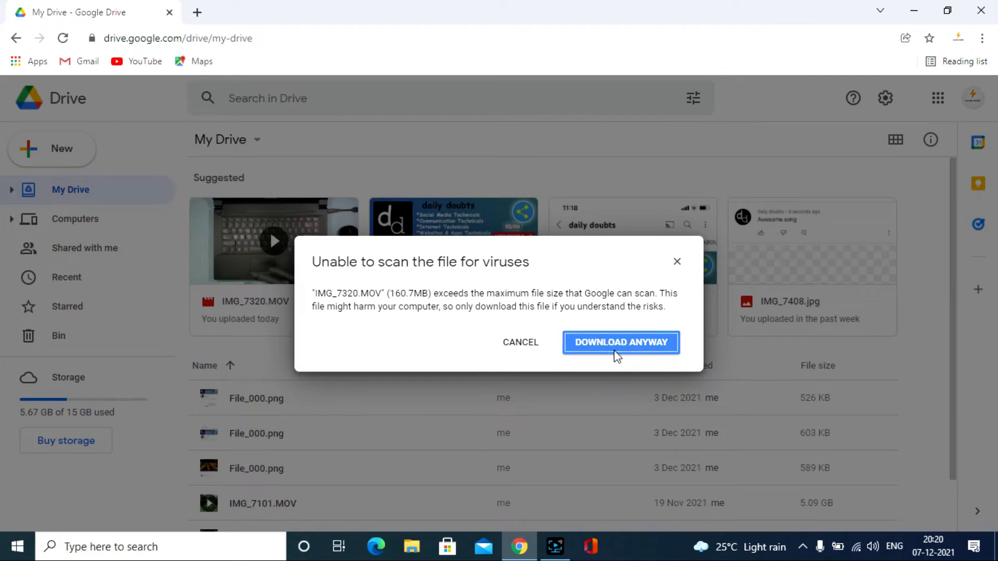
- Confirm Download Anyway on the 160.7 MB virus-scan warning
left_click(620, 342)
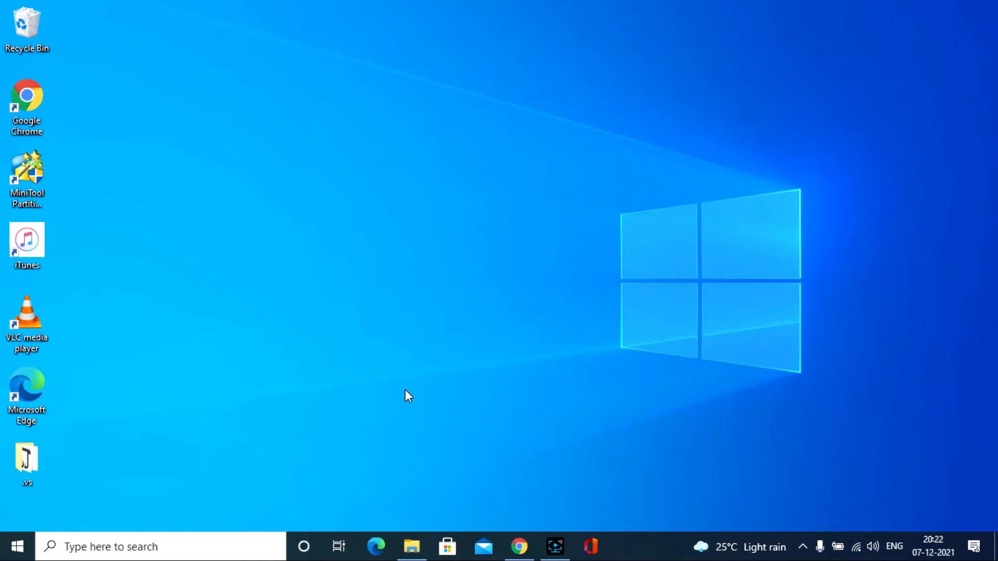
- Open the Downloads folder in File Explorer and select the 160 MB IMG_7320 video
left_click(411, 546)
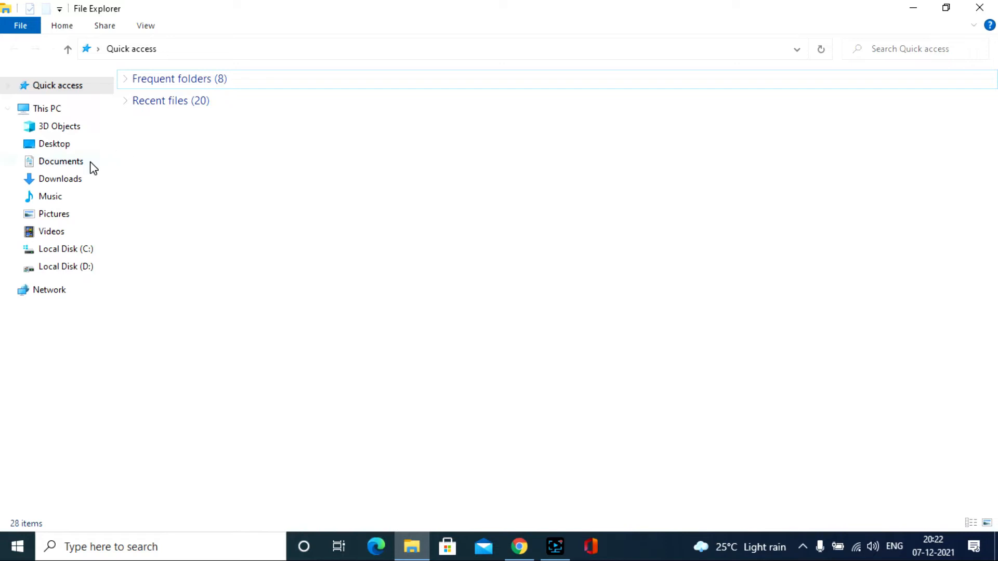
left_click(60, 179)
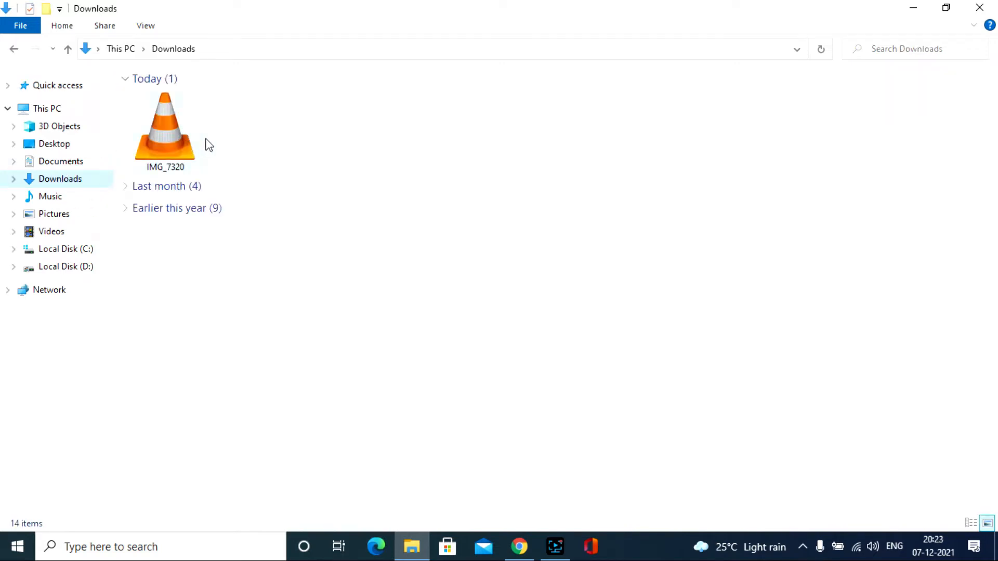
left_click(165, 128)
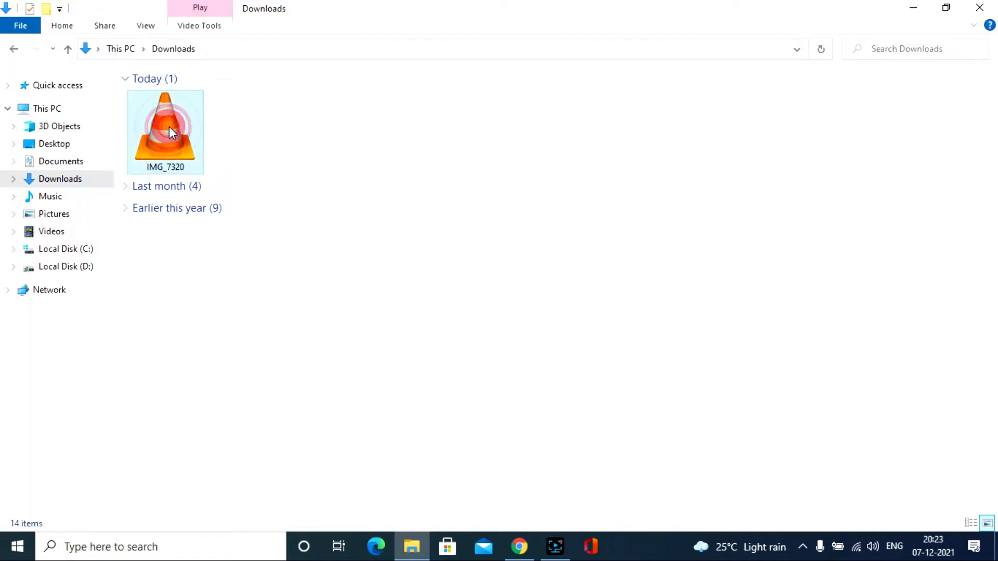
left_click(165, 130)
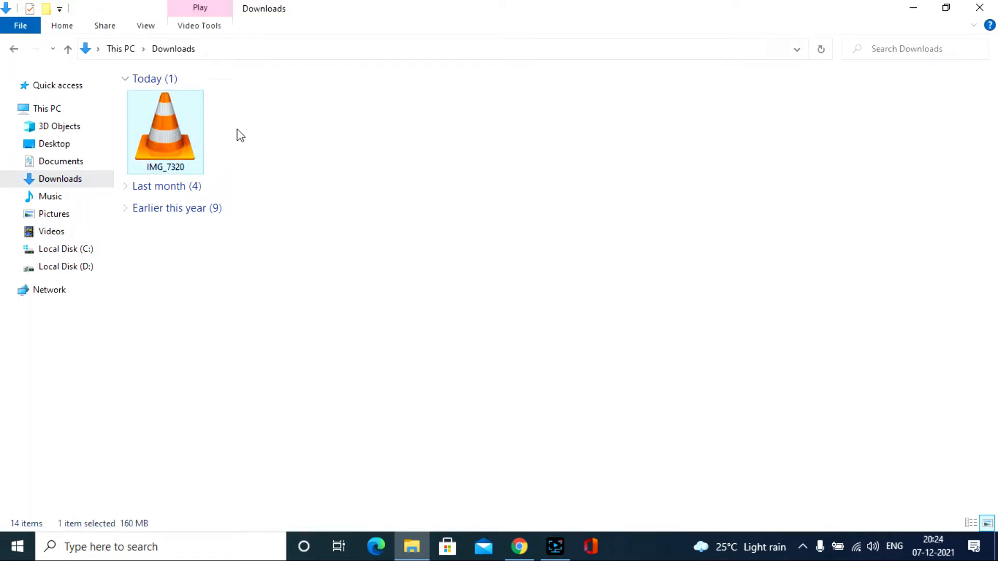